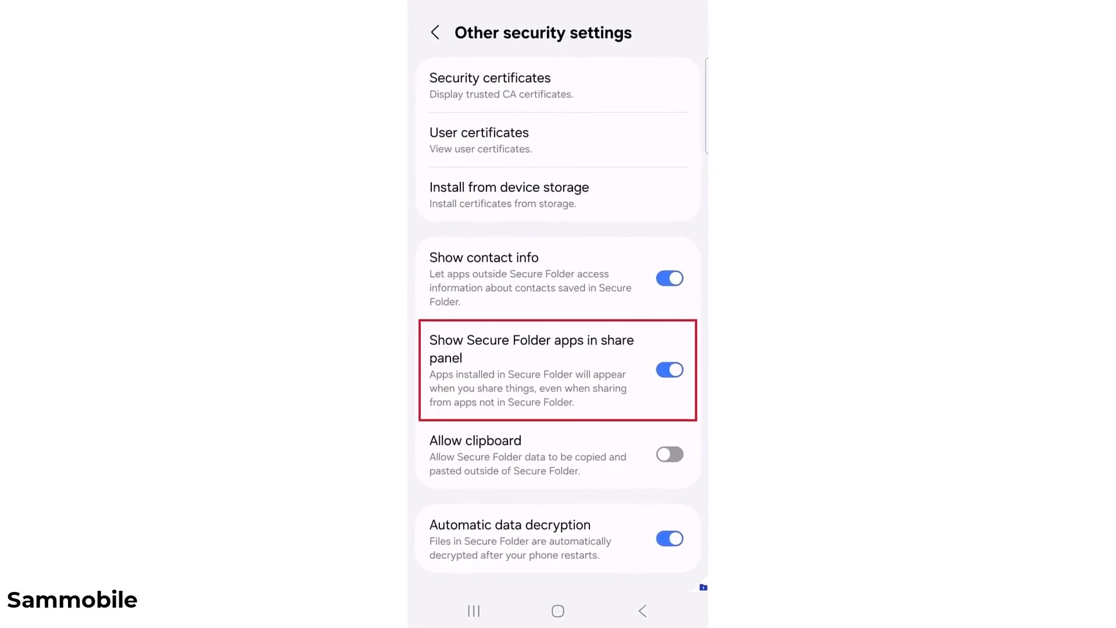
scroll(down, 3)
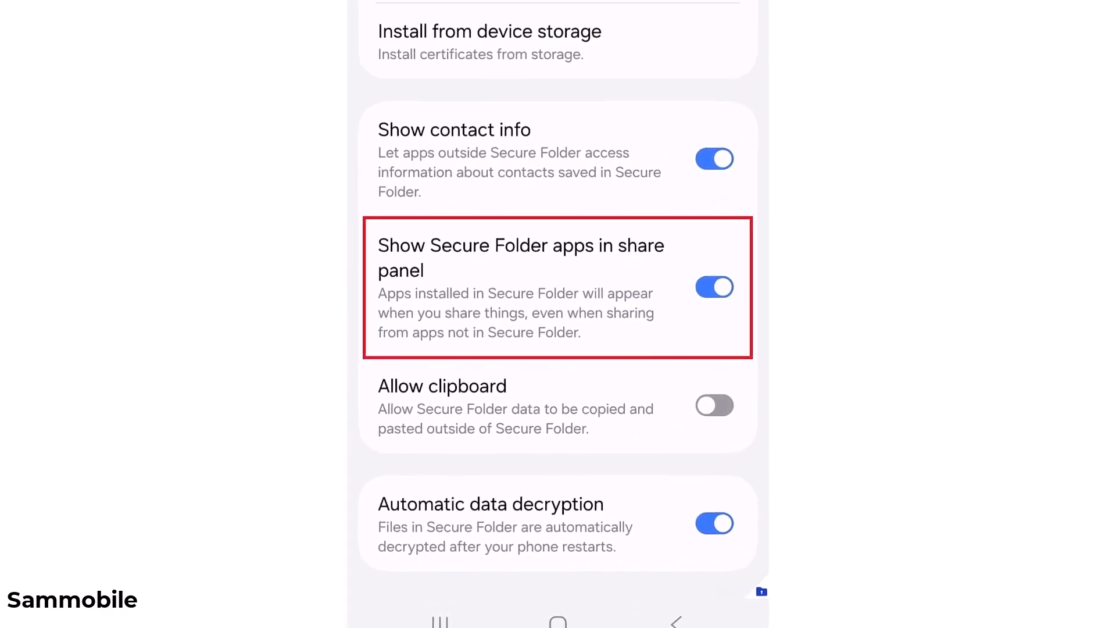
scroll(down, 3)
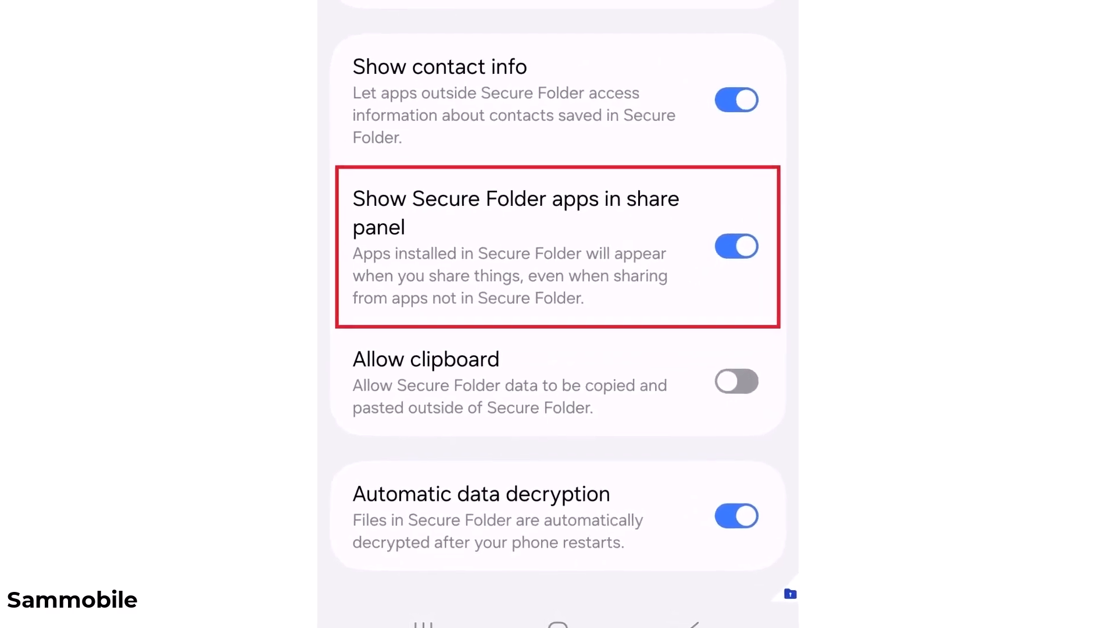